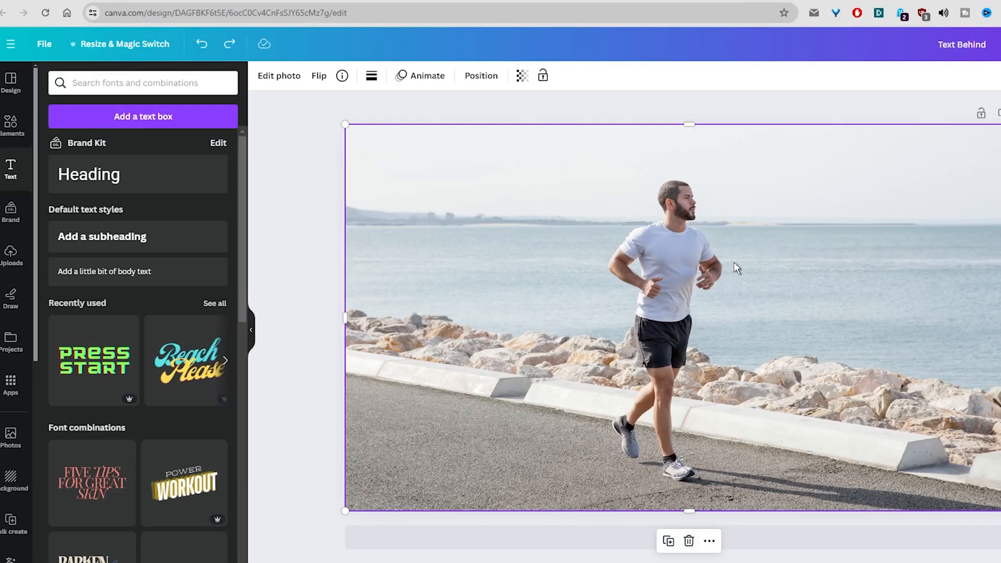
pyautogui.moveTo(702, 188)
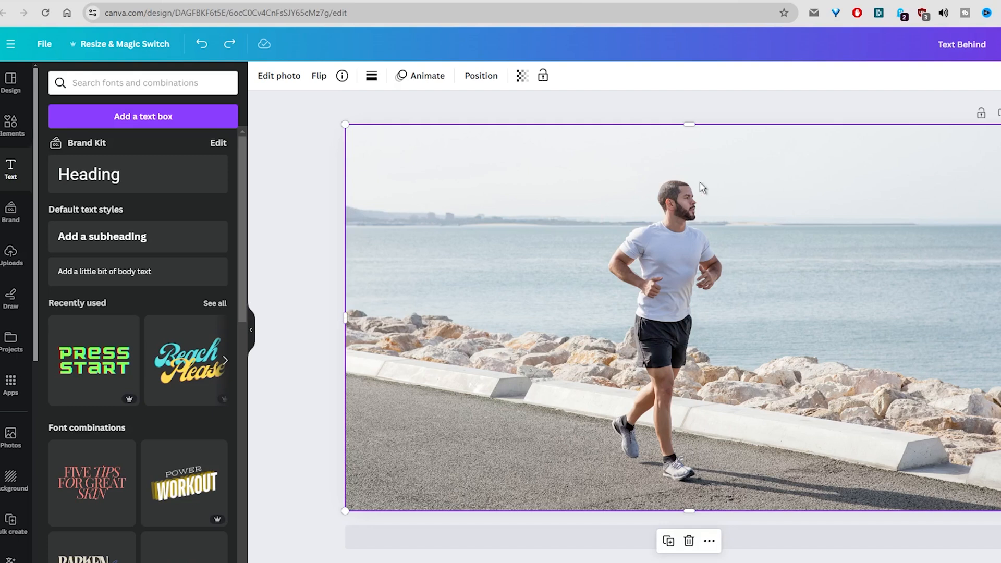
pyautogui.moveTo(796, 250)
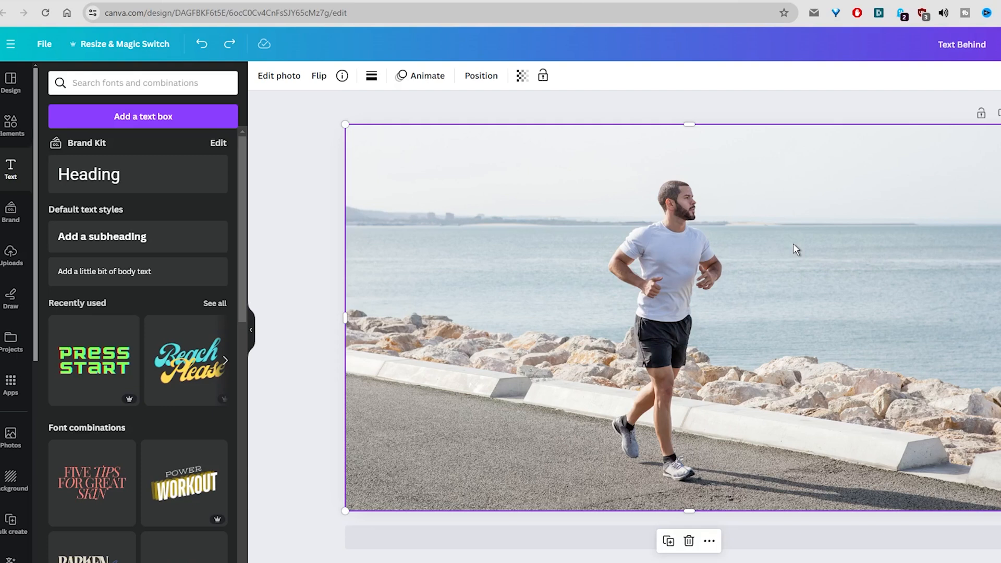
pyautogui.moveTo(668, 234)
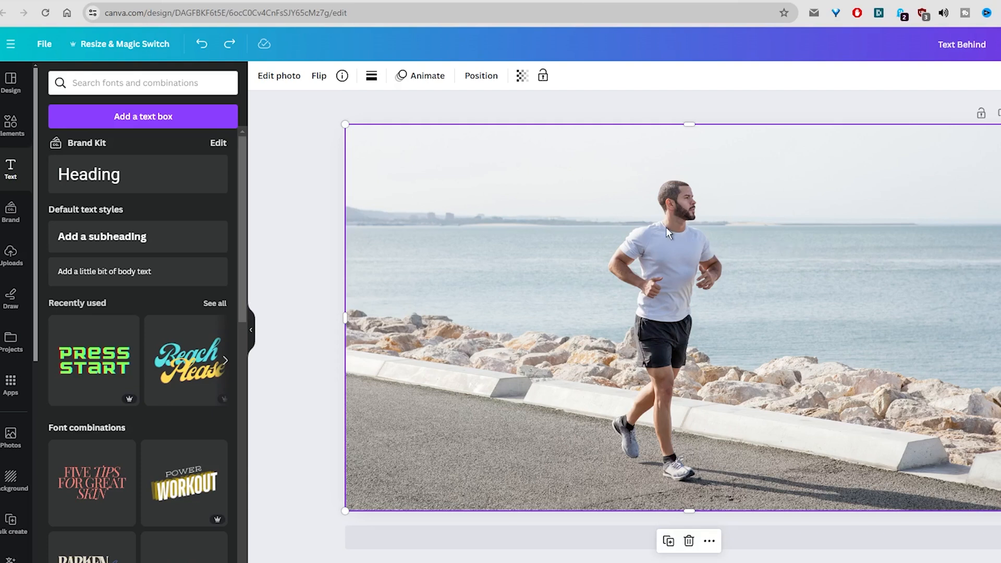
pyautogui.moveTo(460, 232)
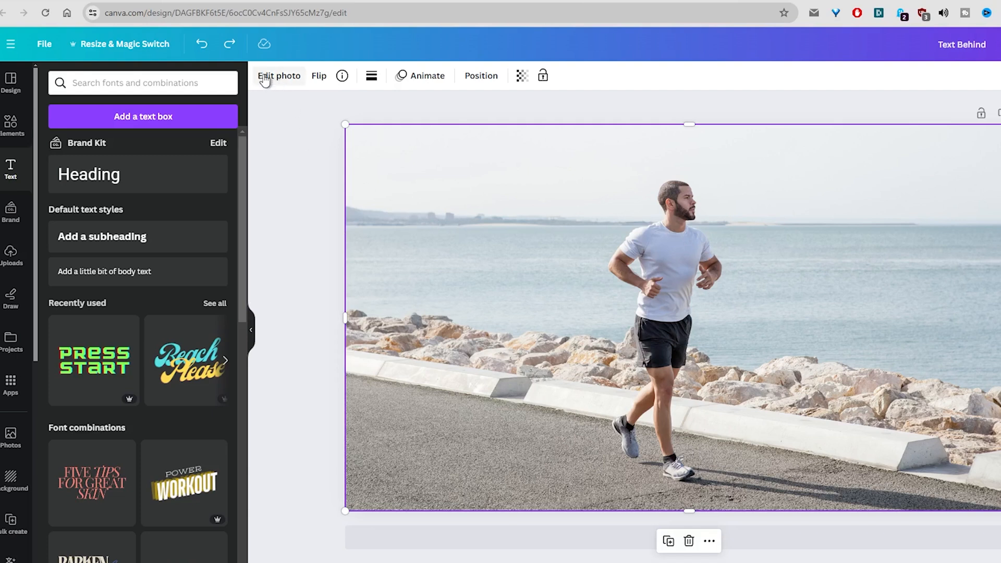
pyautogui.moveTo(278, 77)
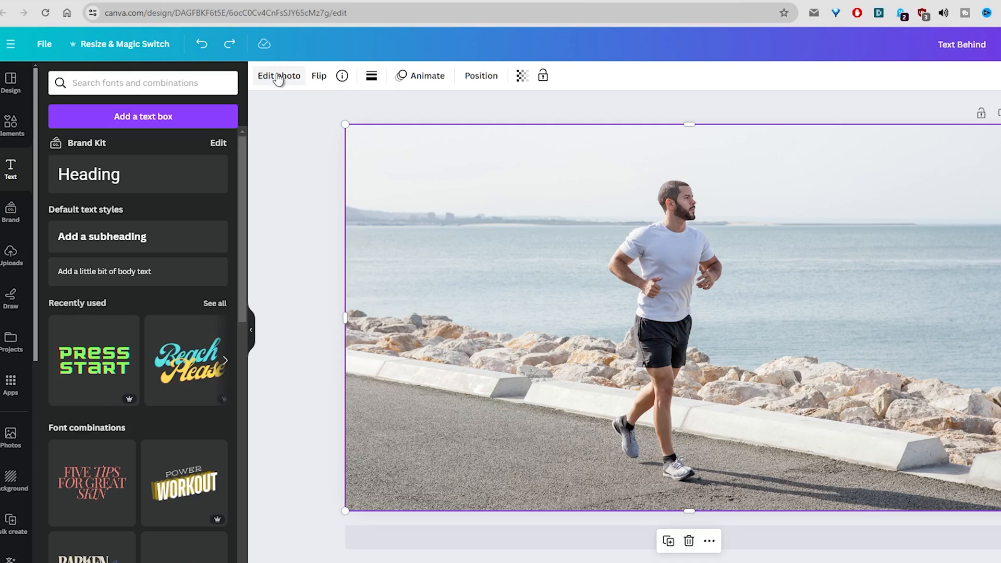
# Step: Cut the running man out with Magic Grab and nudge the cut-out slightly into place
pyautogui.click(279, 75)
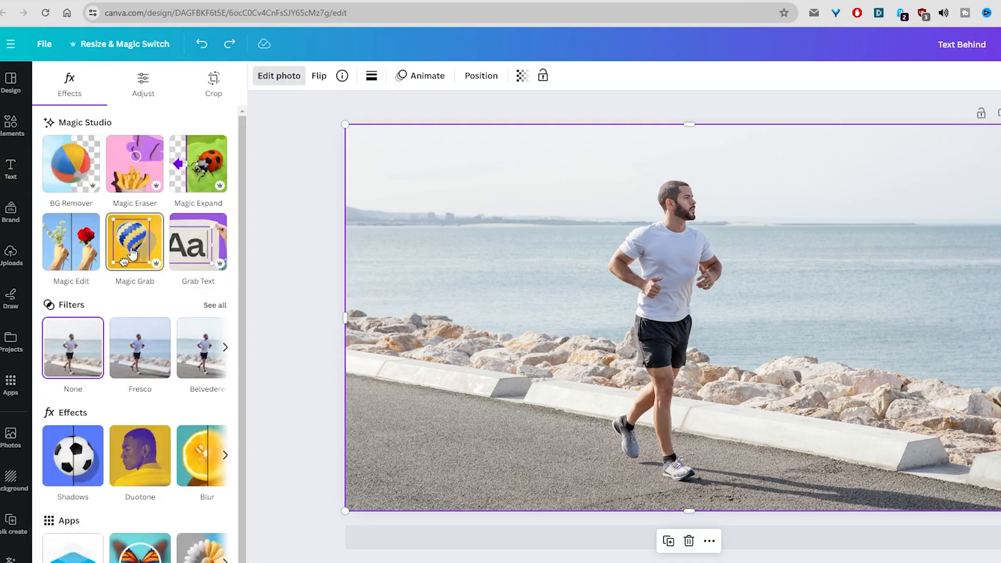
pyautogui.click(70, 165)
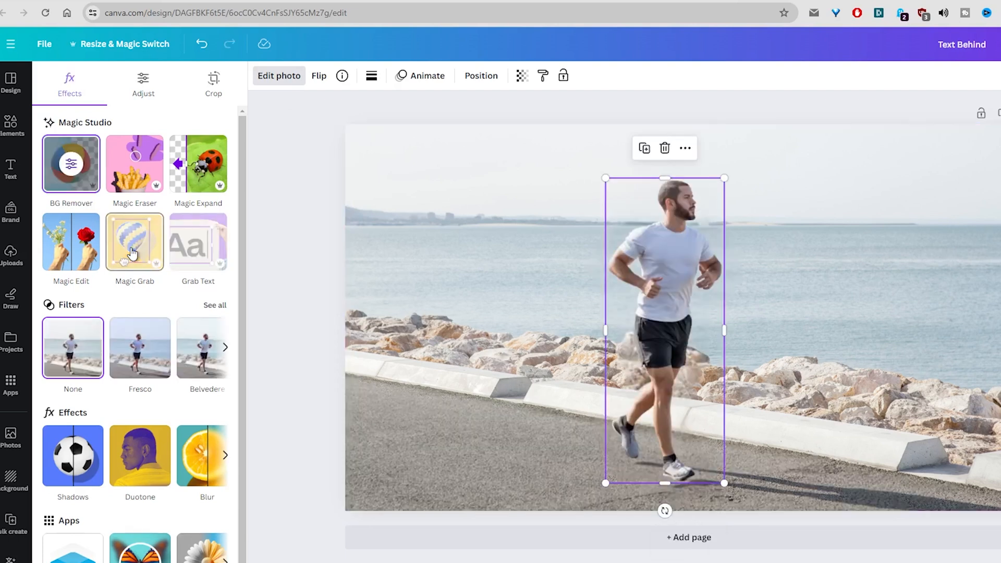
pyautogui.moveTo(664, 330); pyautogui.dragTo(676, 310)
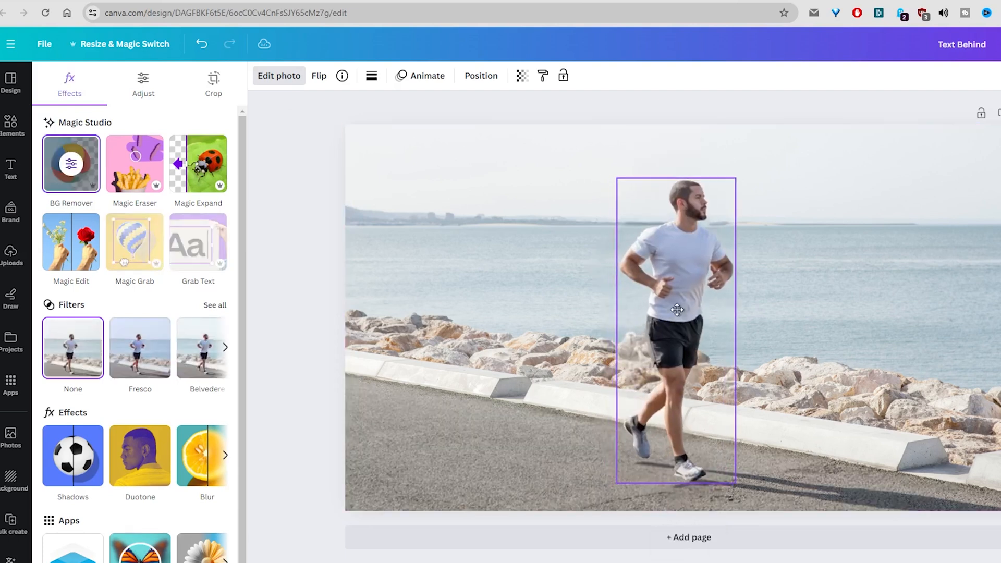
pyautogui.click(676, 310)
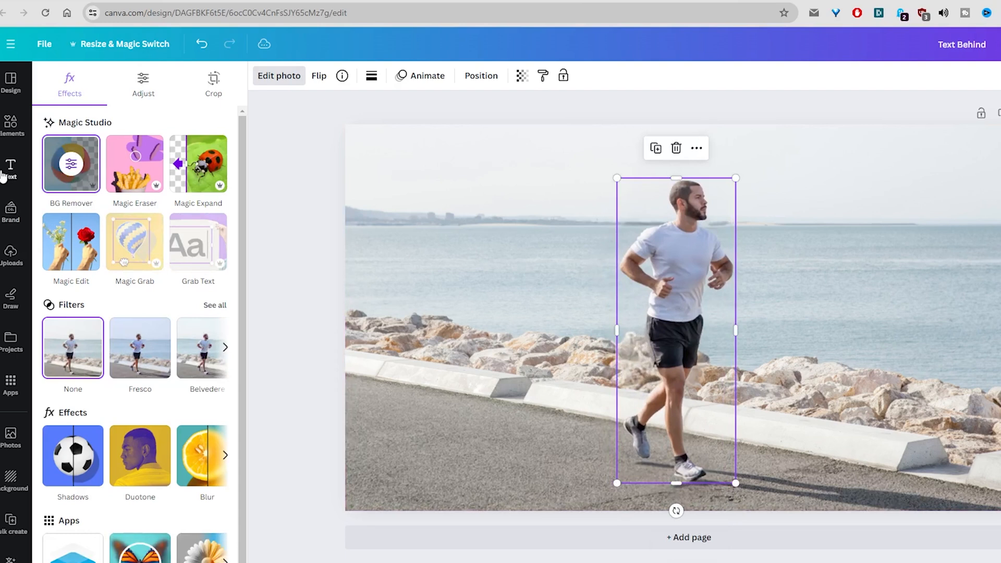
pyautogui.click(10, 170)
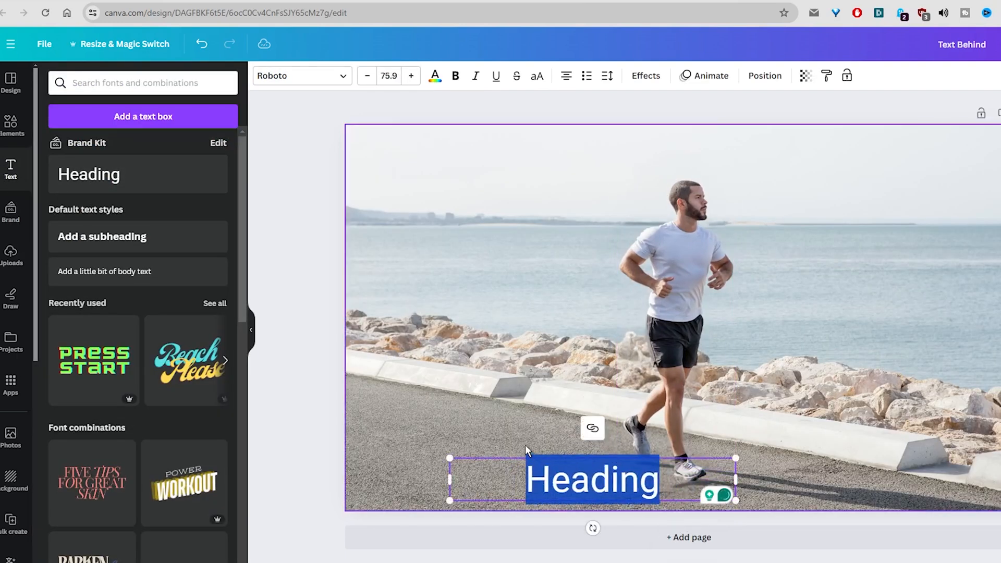
# Step: Type HELLO as a heading in League Spartan, colour it white, and widen its box
pyautogui.write('HE')
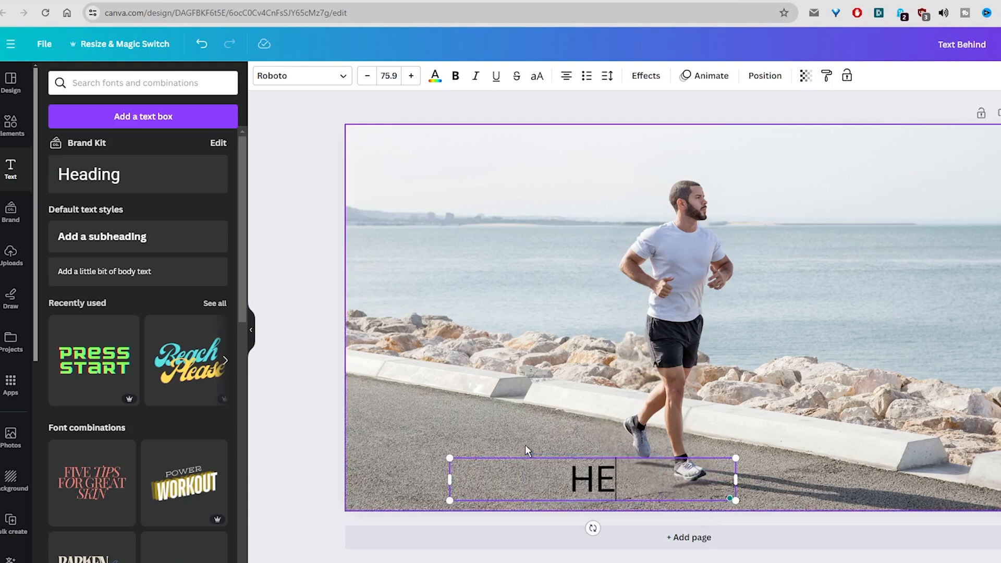
pyautogui.write('LLO')
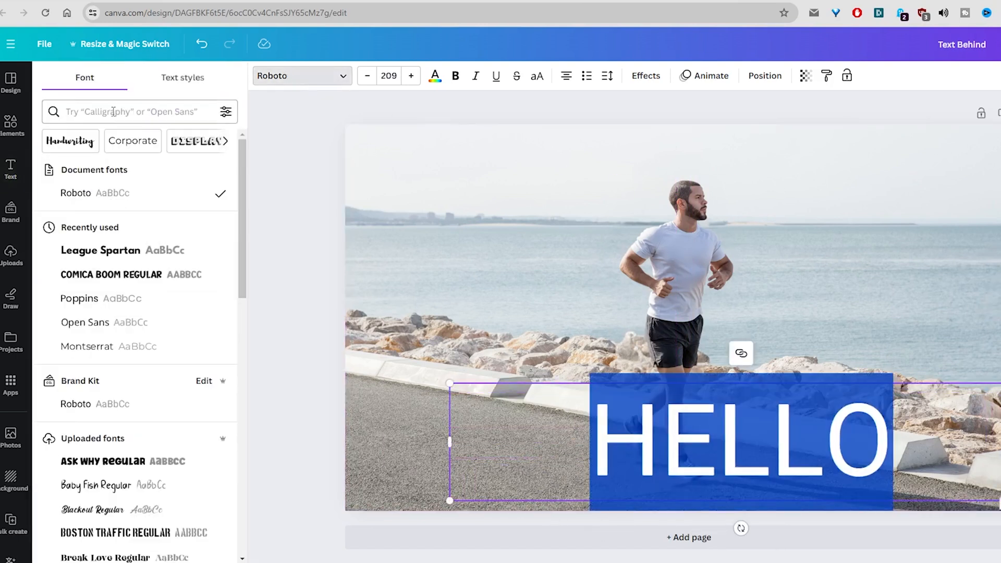
pyautogui.click(101, 250)
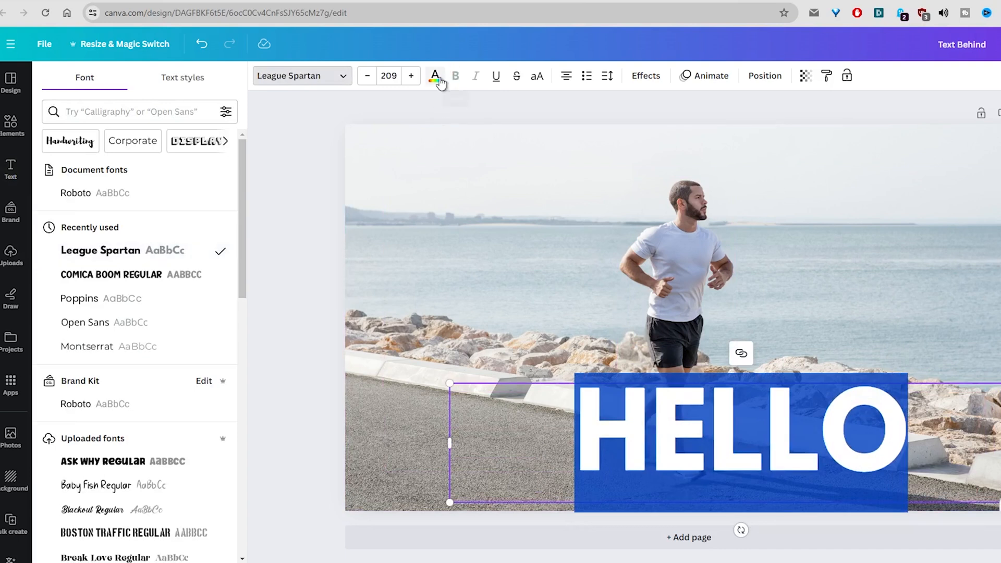
pyautogui.click(435, 76)
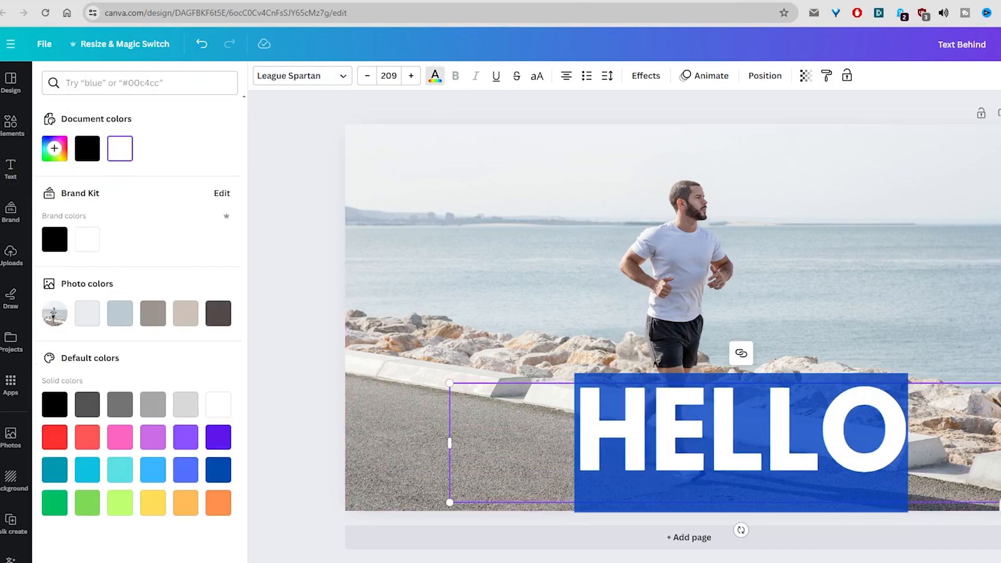
pyautogui.moveTo(449, 443); pyautogui.dragTo(617, 434)
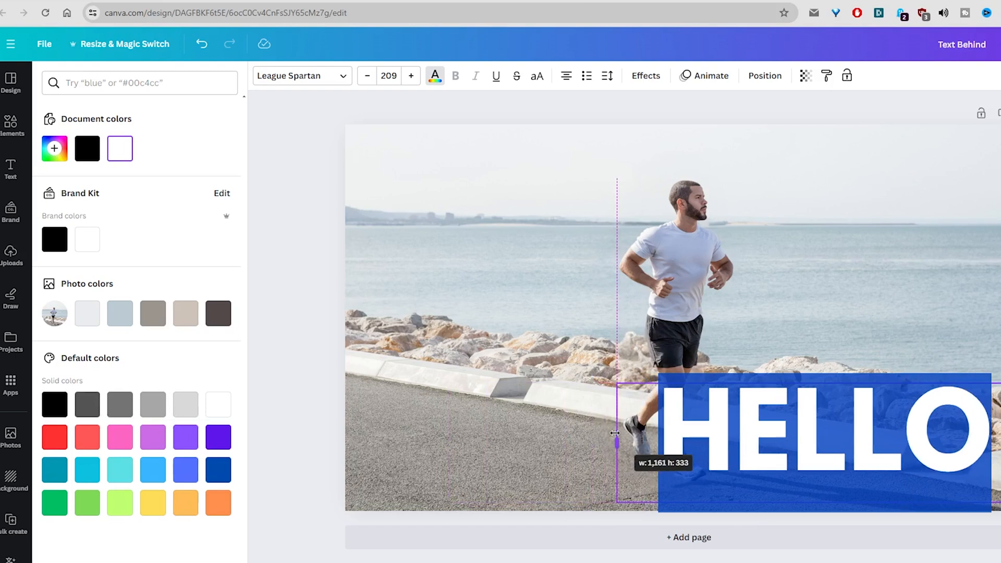
pyautogui.click(10, 169)
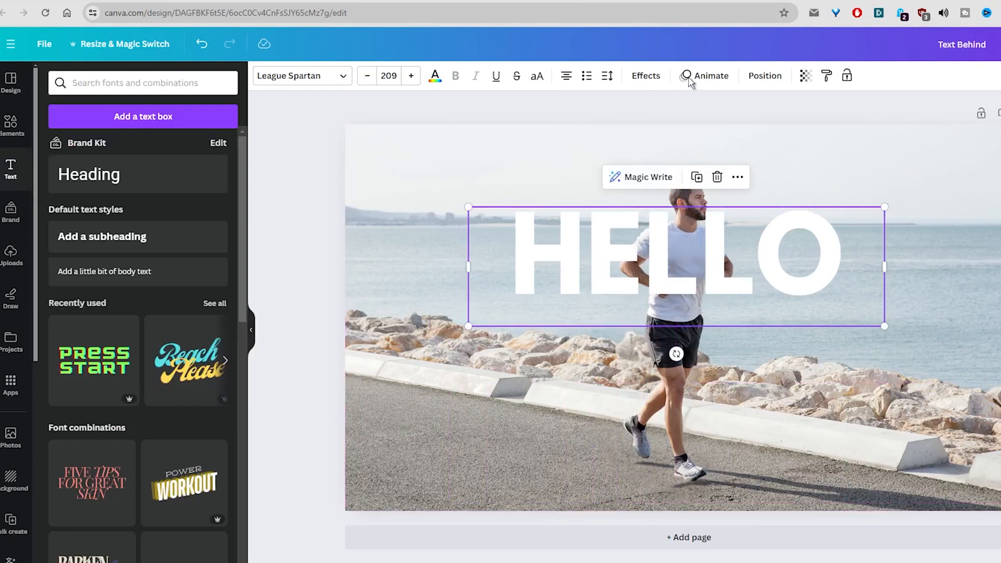
# Step: Scale HELLO up across the sky and sea behind the runner, then choose a text effect
pyautogui.click(765, 75)
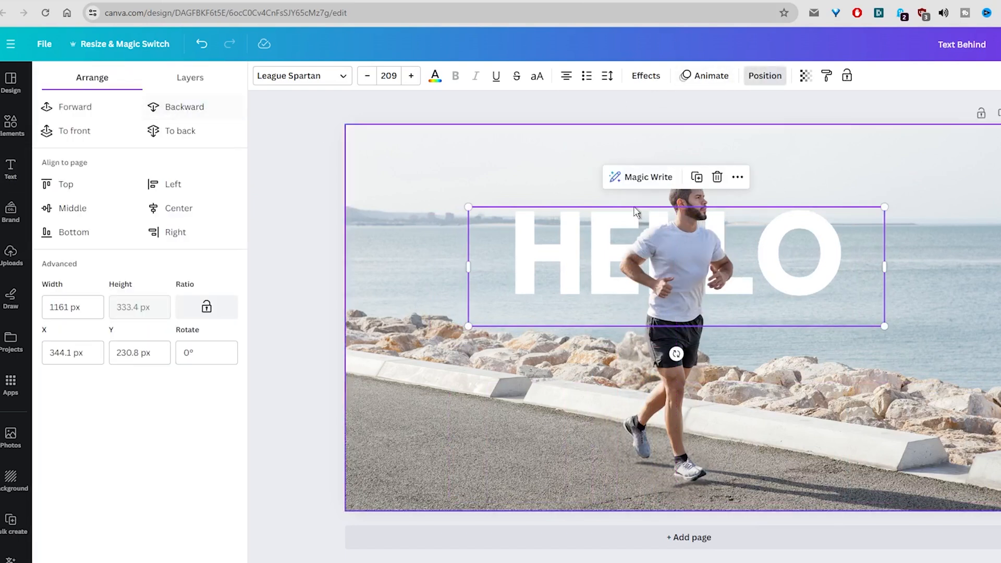
pyautogui.moveTo(884, 326); pyautogui.dragTo(925, 338)
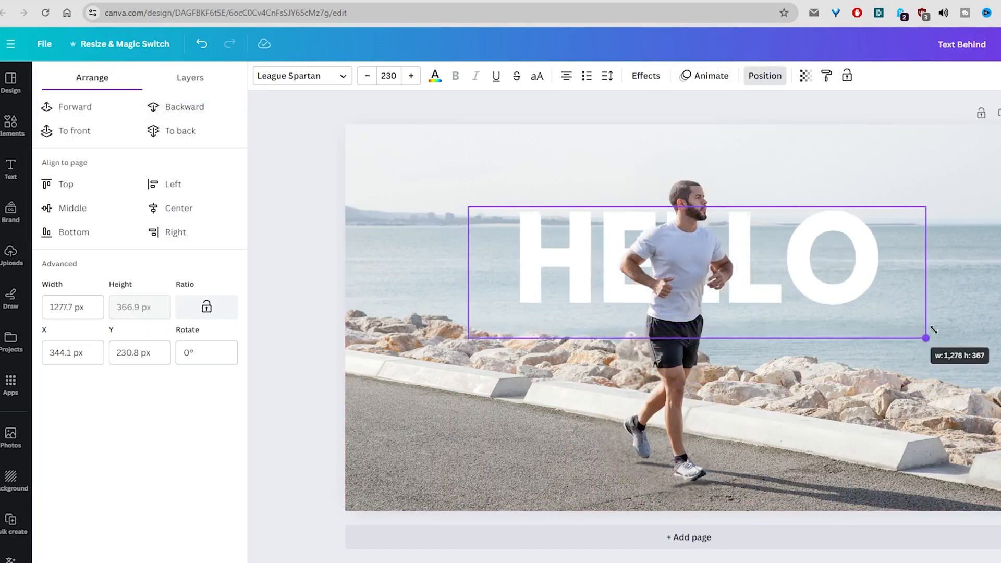
pyautogui.moveTo(926, 338); pyautogui.dragTo(993, 353)
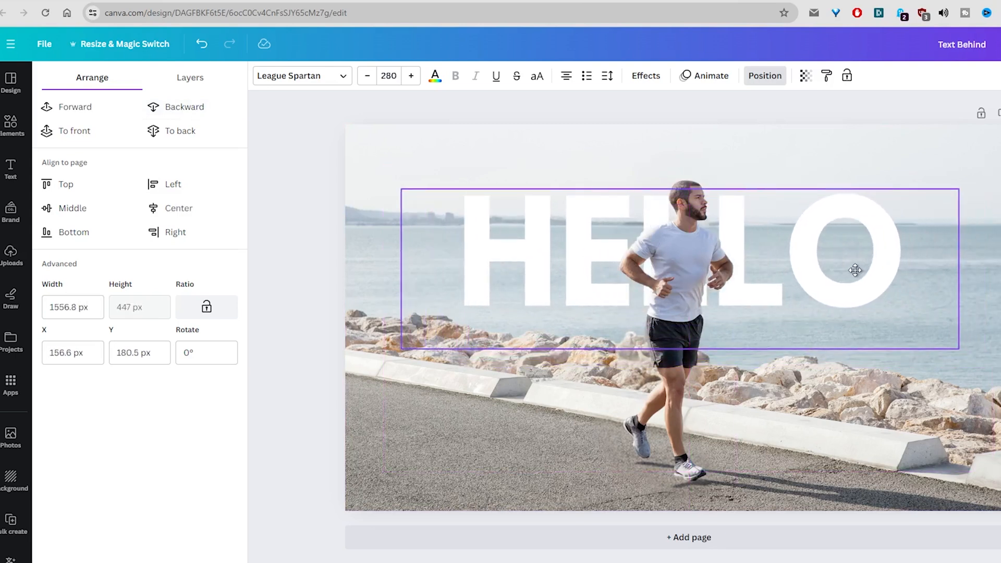
pyautogui.click(645, 75)
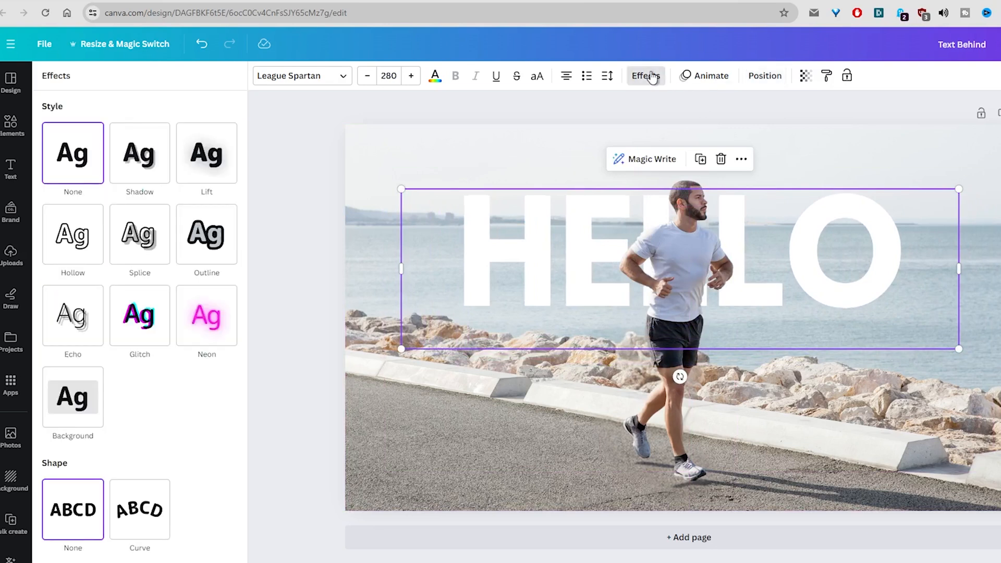
pyautogui.click(137, 152)
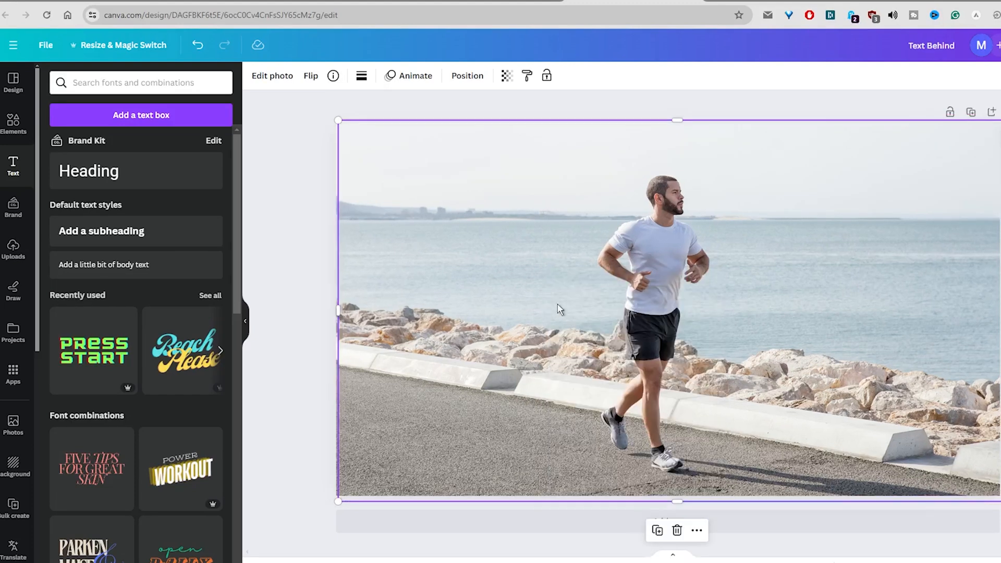
# Step: Apply Magic Grab to the running man again, making him a separate cut-out
pyautogui.click(272, 75)
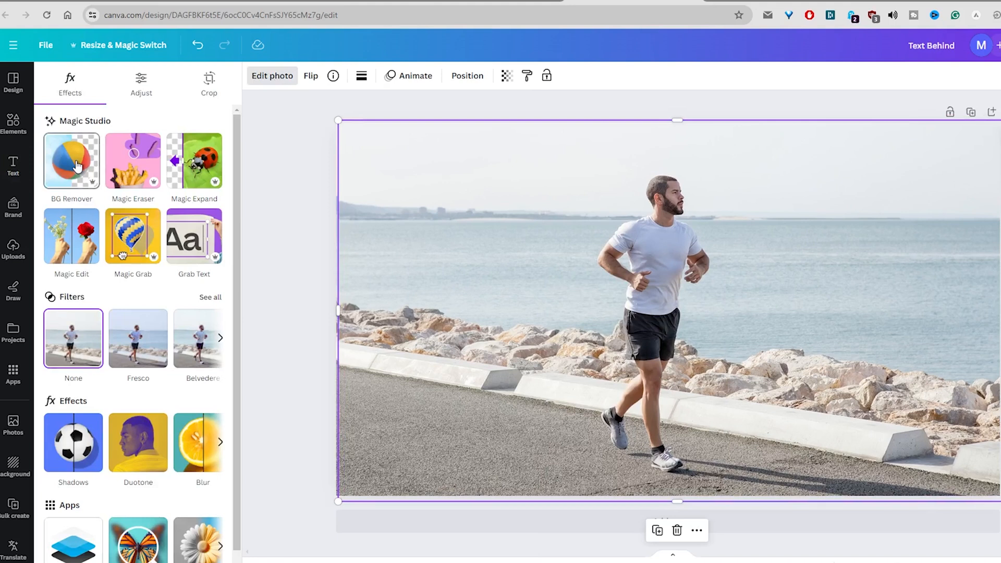
pyautogui.click(71, 160)
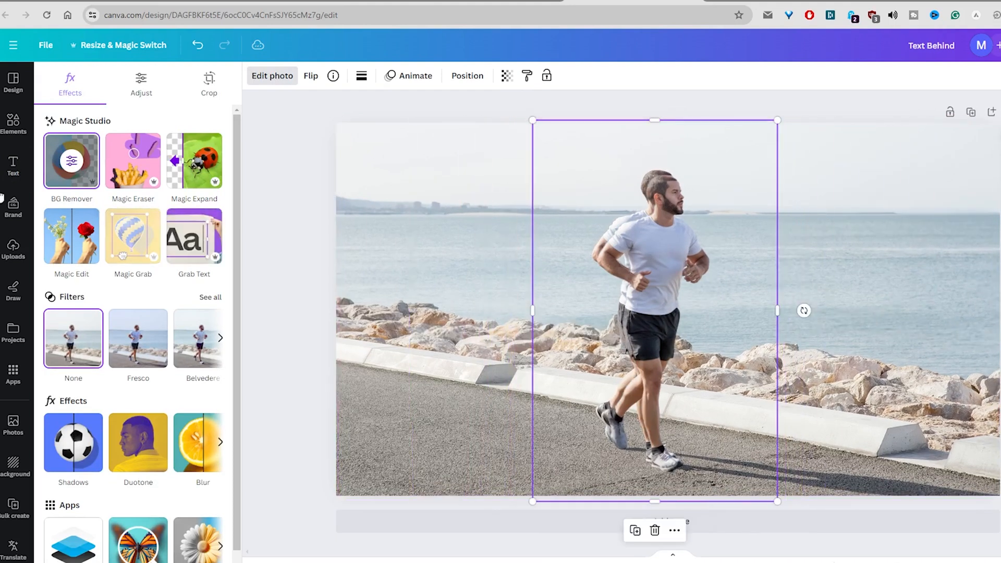
pyautogui.click(13, 162)
pyautogui.write('HELLO')
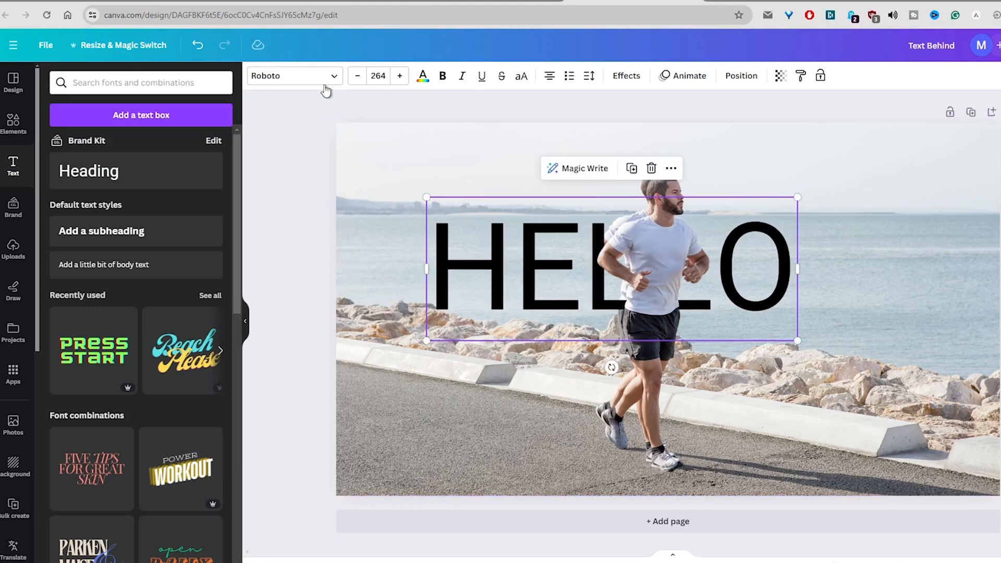
# Step: Switch the black HELLO heading's font to League Spartan
pyautogui.click(294, 76)
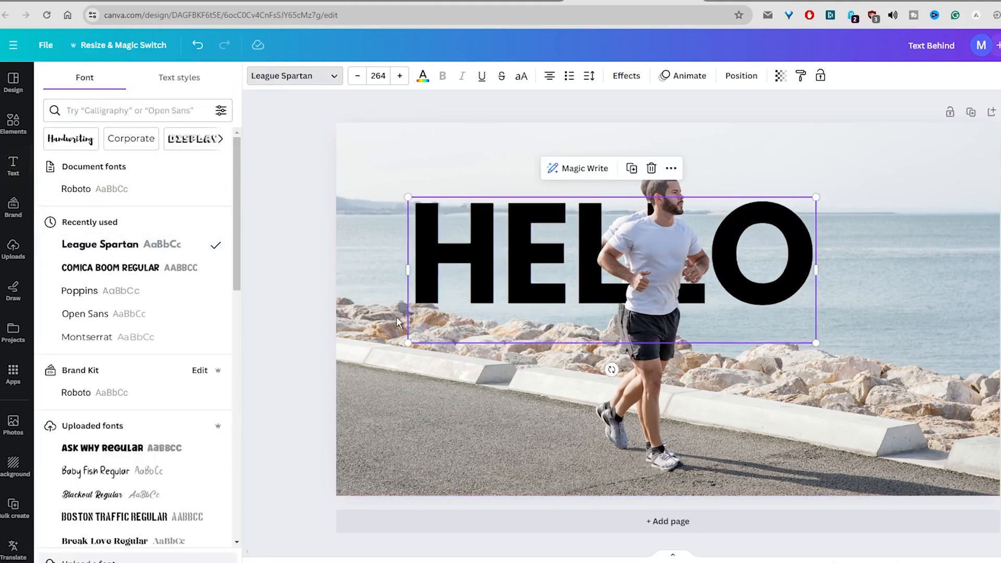